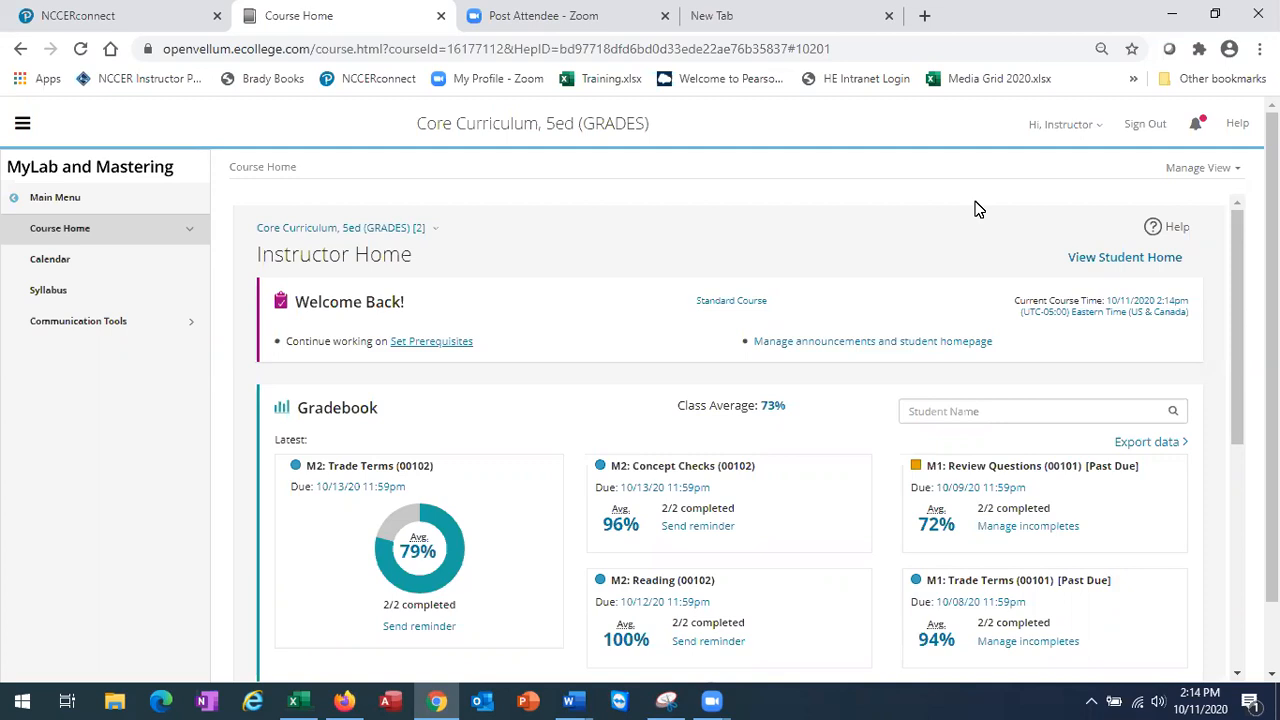
{"action": "mouse_move", "coordinate": [1025, 216]}
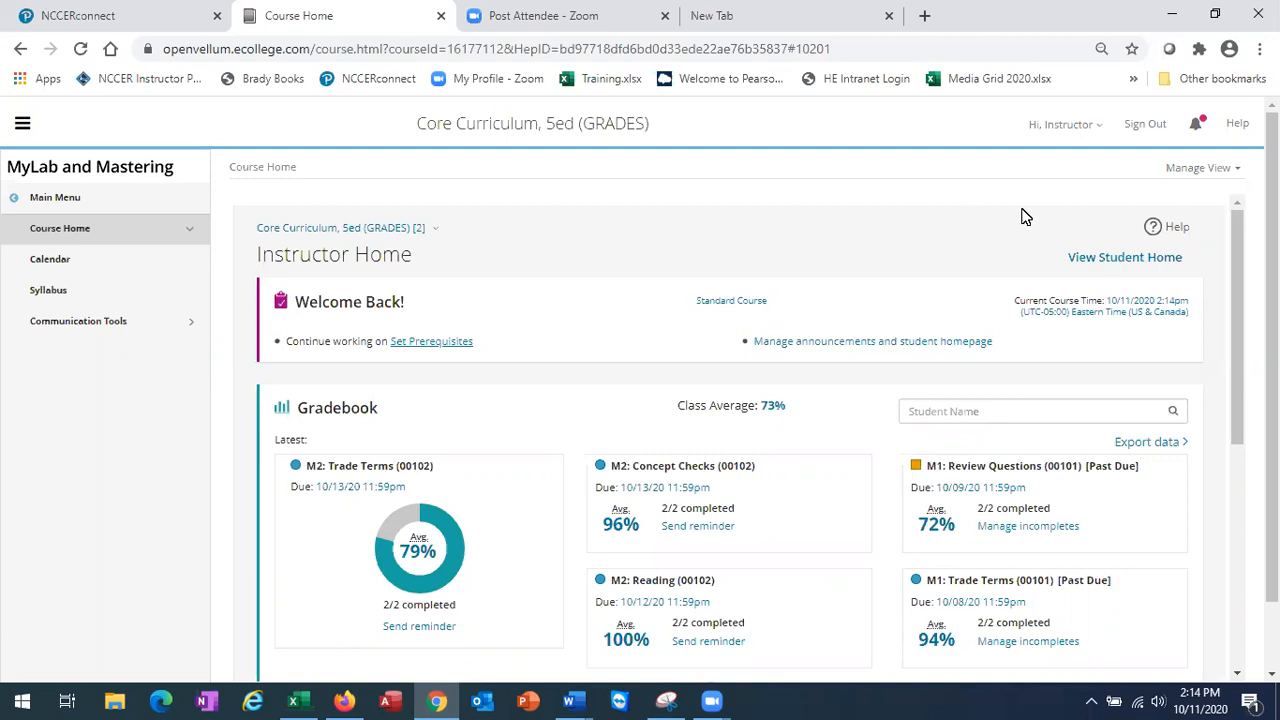
Scroll Instructor Home and open Manage assignments for the Core Curriculum course.
{"action": "scroll", "scroll_direction": "down", "scroll_amount": 3}
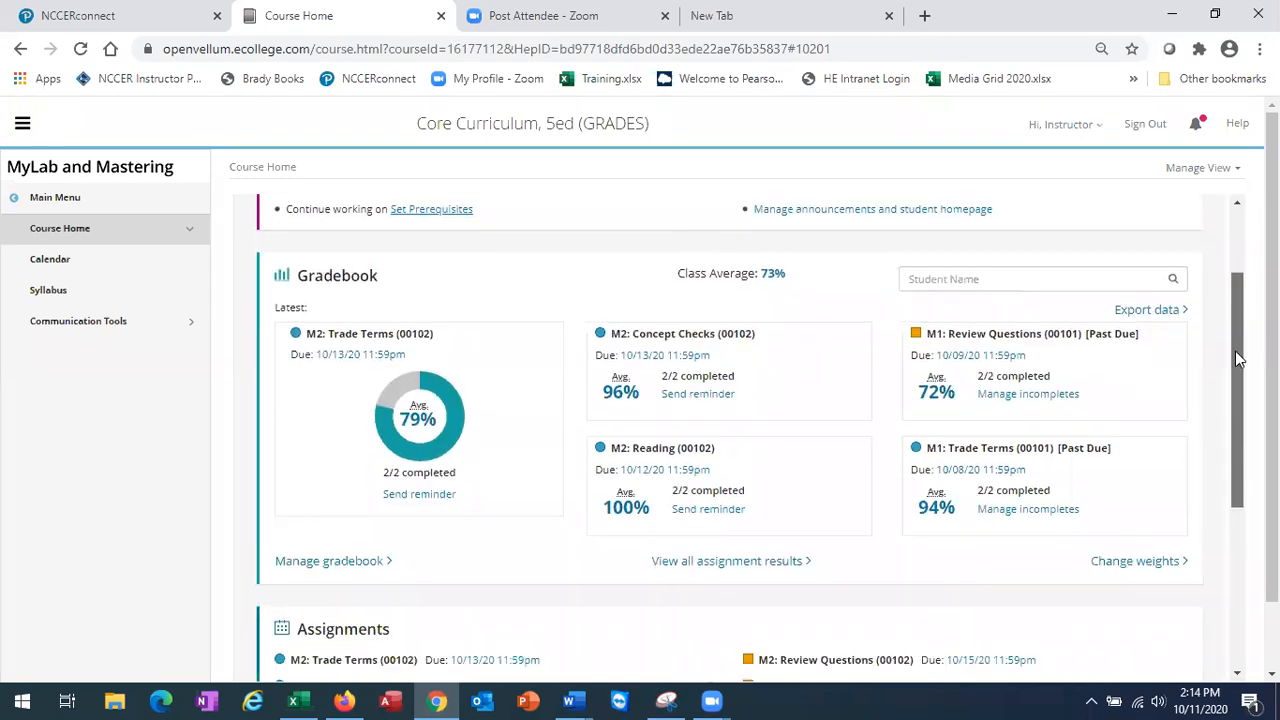
{"action": "scroll", "scroll_direction": "down", "scroll_amount": 3}
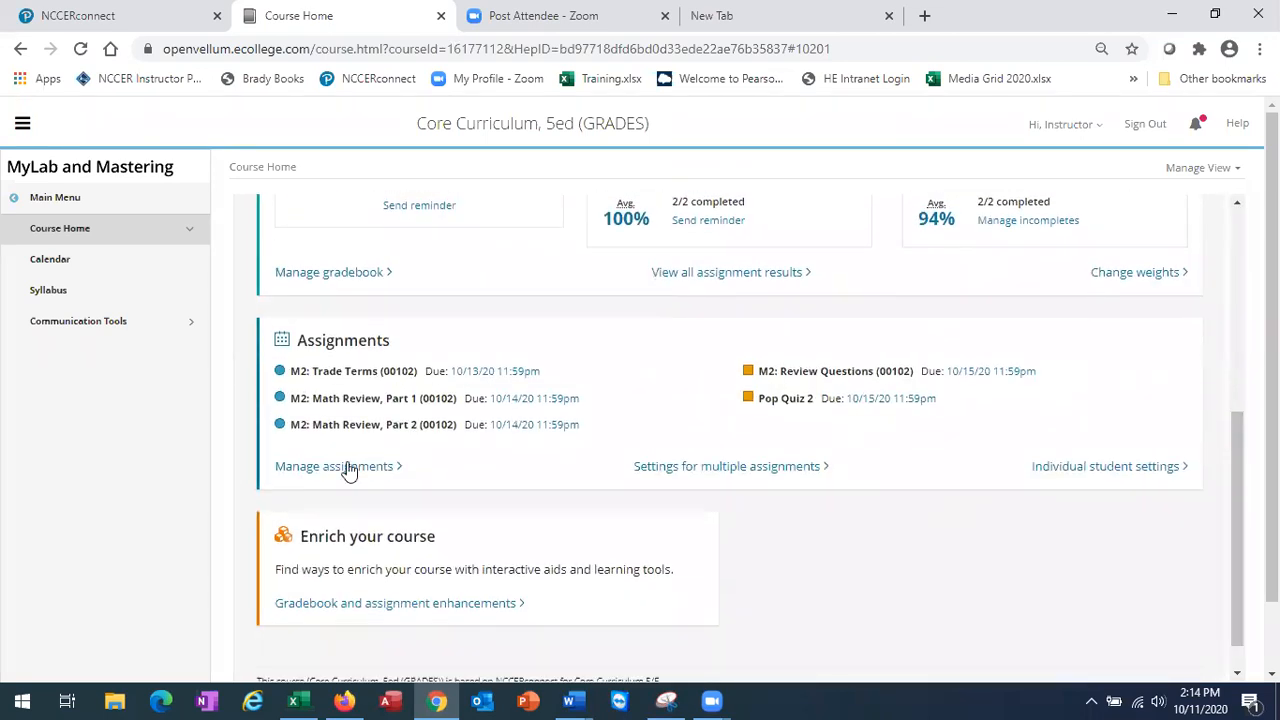
{"action": "left_click", "coordinate": [333, 466]}
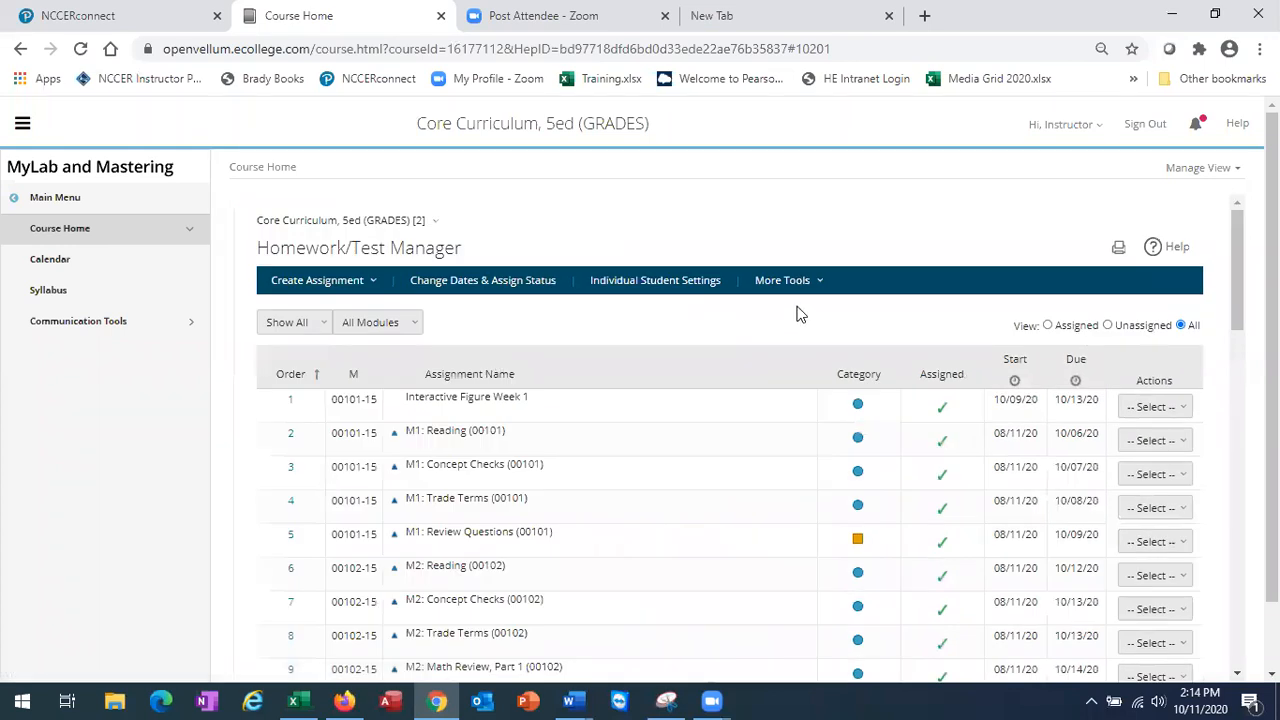
{"action": "mouse_move", "coordinate": [785, 280]}
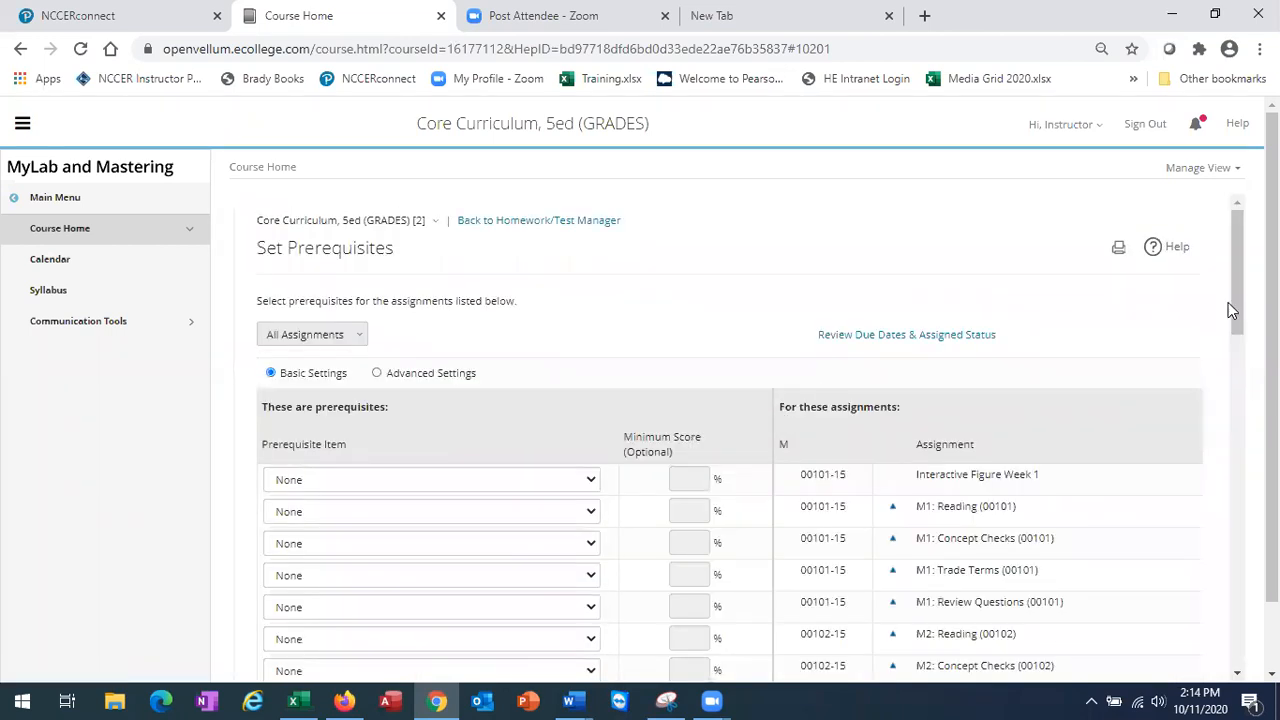
Set M1: Concept Checks as prerequisite for Trade Terms, and Trade Terms for Review Questions.
{"action": "scroll", "scroll_direction": "down", "scroll_amount": 3}
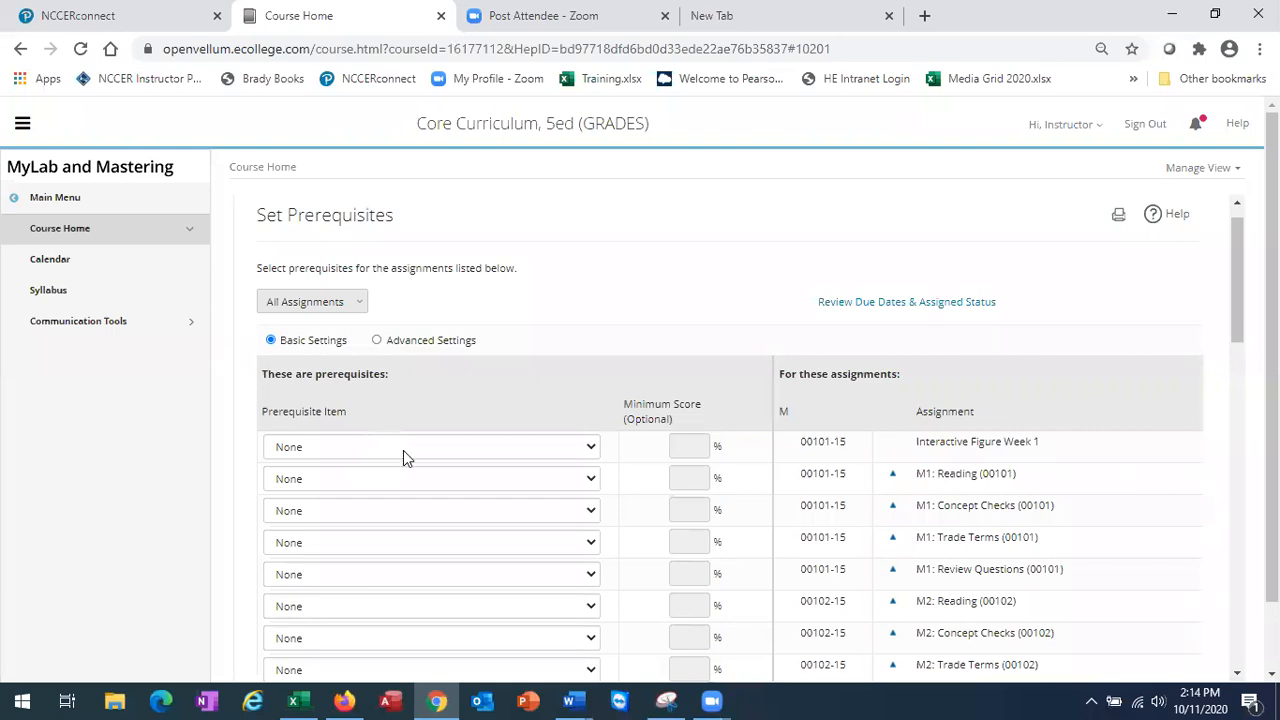
{"action": "mouse_move", "coordinate": [698, 530]}
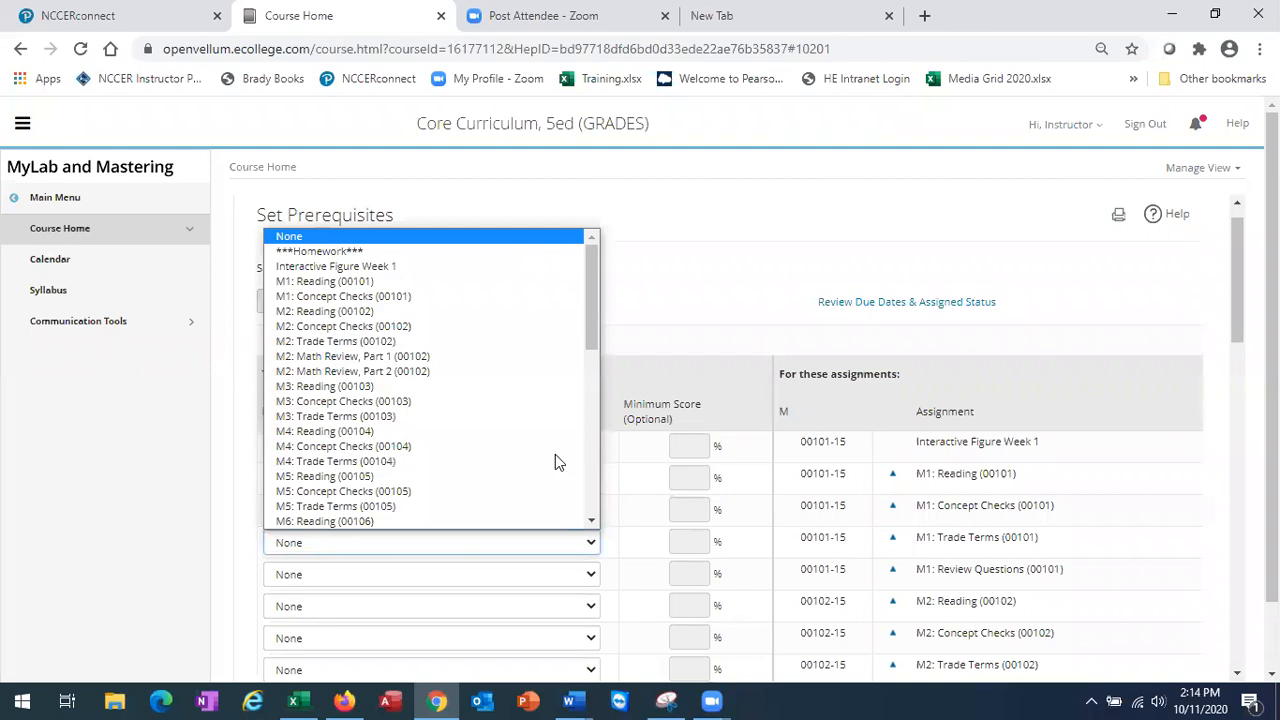
{"action": "left_click", "coordinate": [343, 296]}
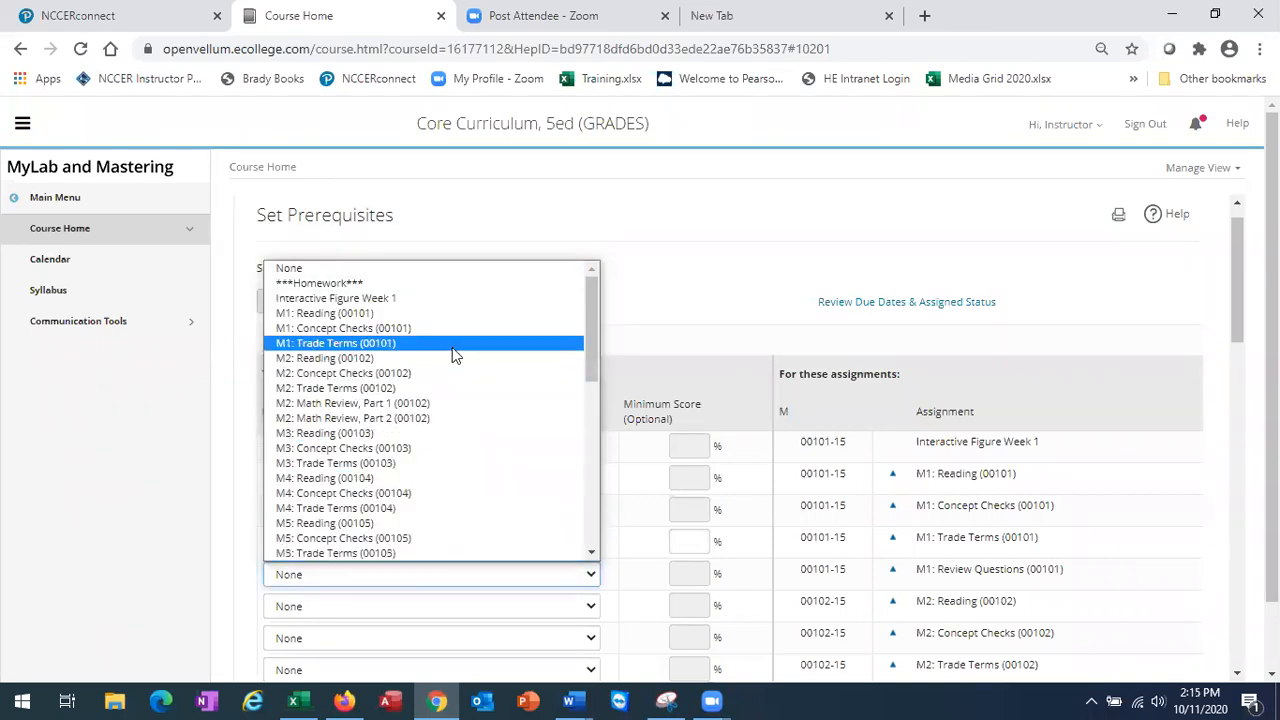
{"action": "left_click", "coordinate": [335, 343]}
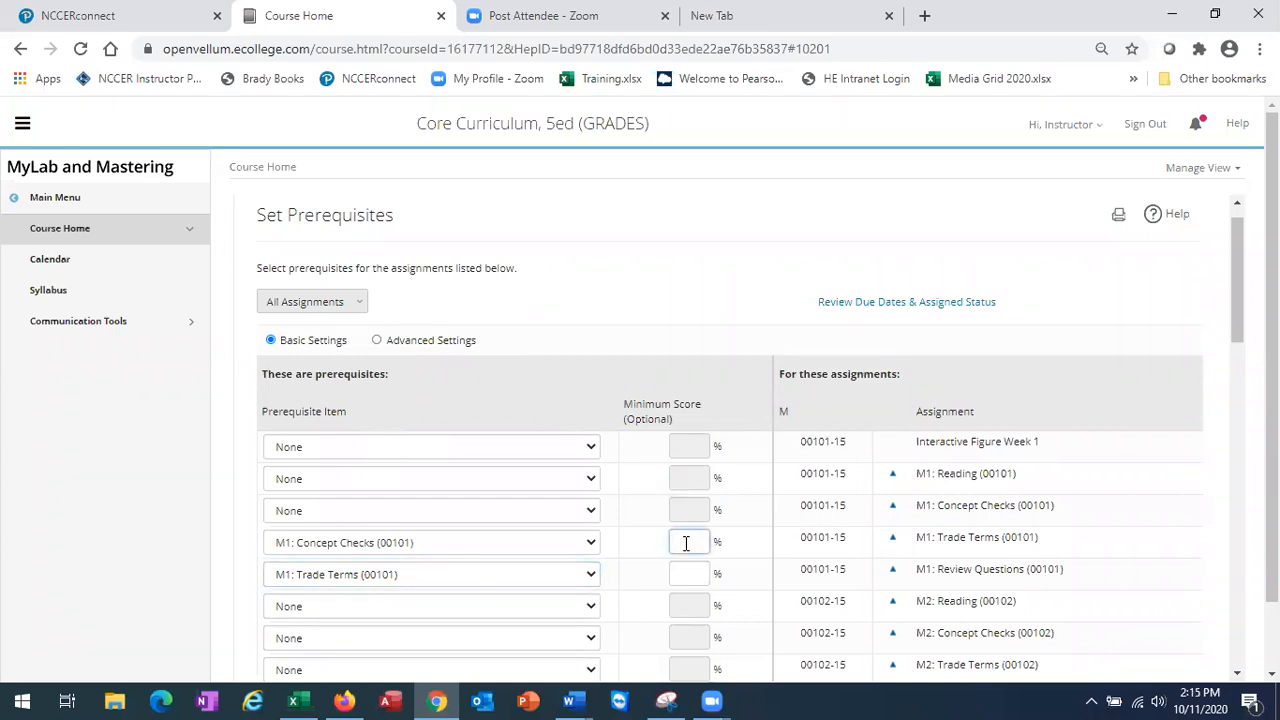
Enter 85 as the minimum score for the Trade Terms and Review Questions prerequisites.
{"action": "type", "text": "85"}
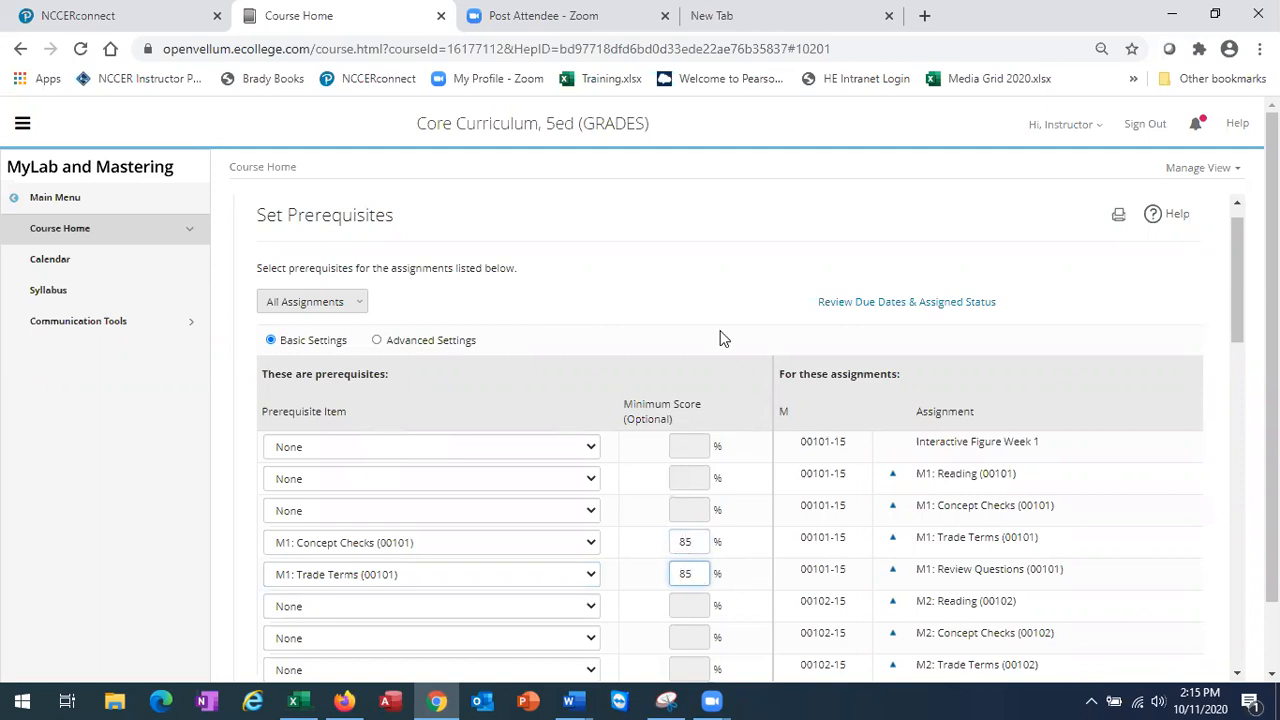
{"action": "mouse_move", "coordinate": [906, 301]}
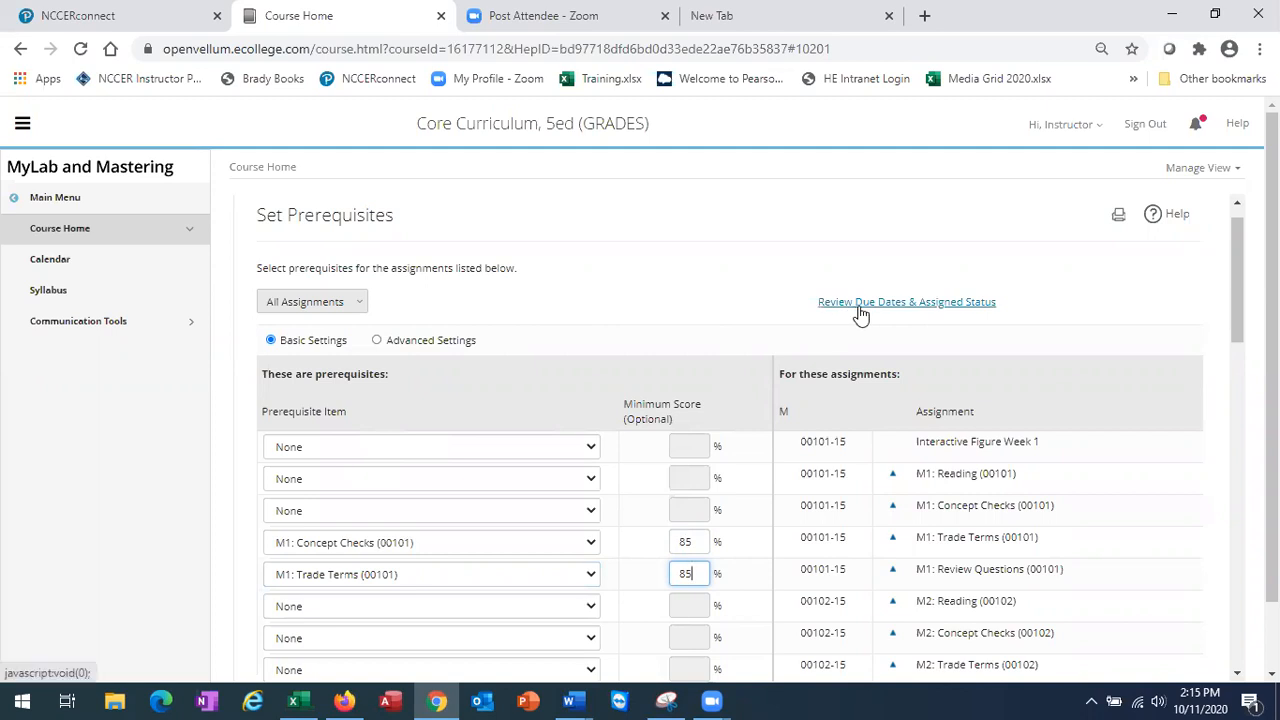
{"action": "left_click", "coordinate": [906, 301]}
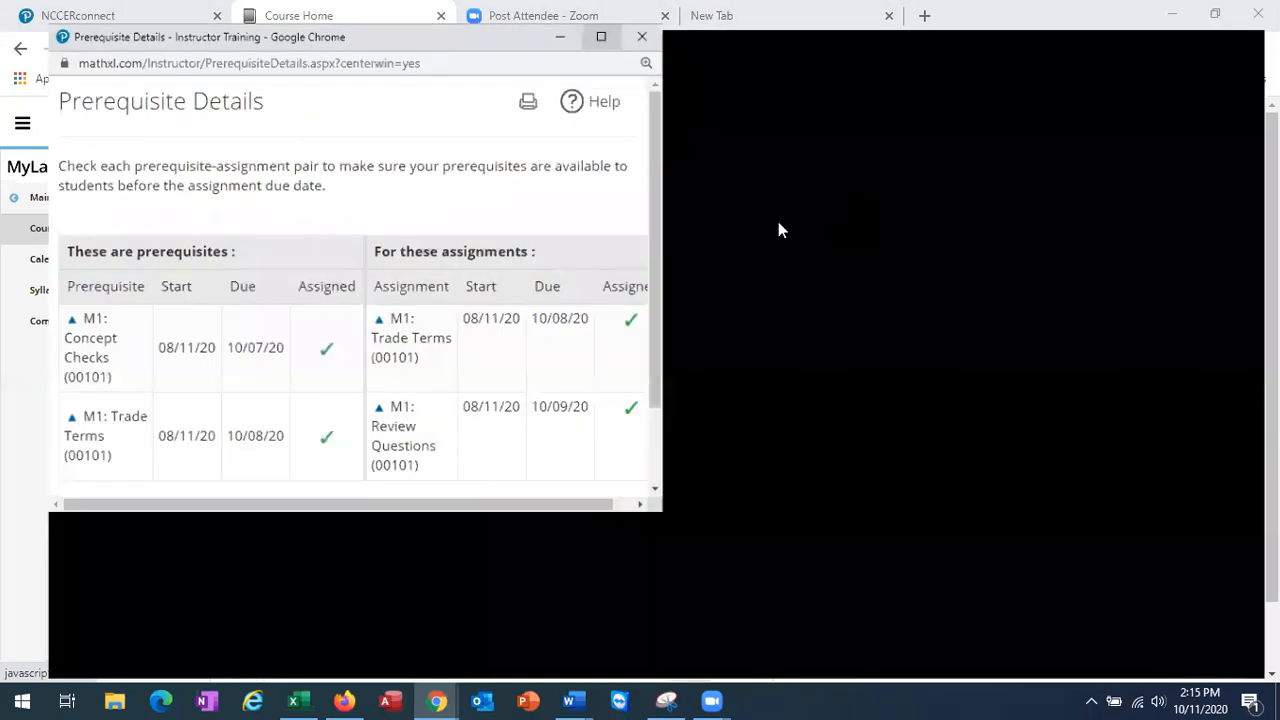
{"action": "left_click", "coordinate": [601, 37]}
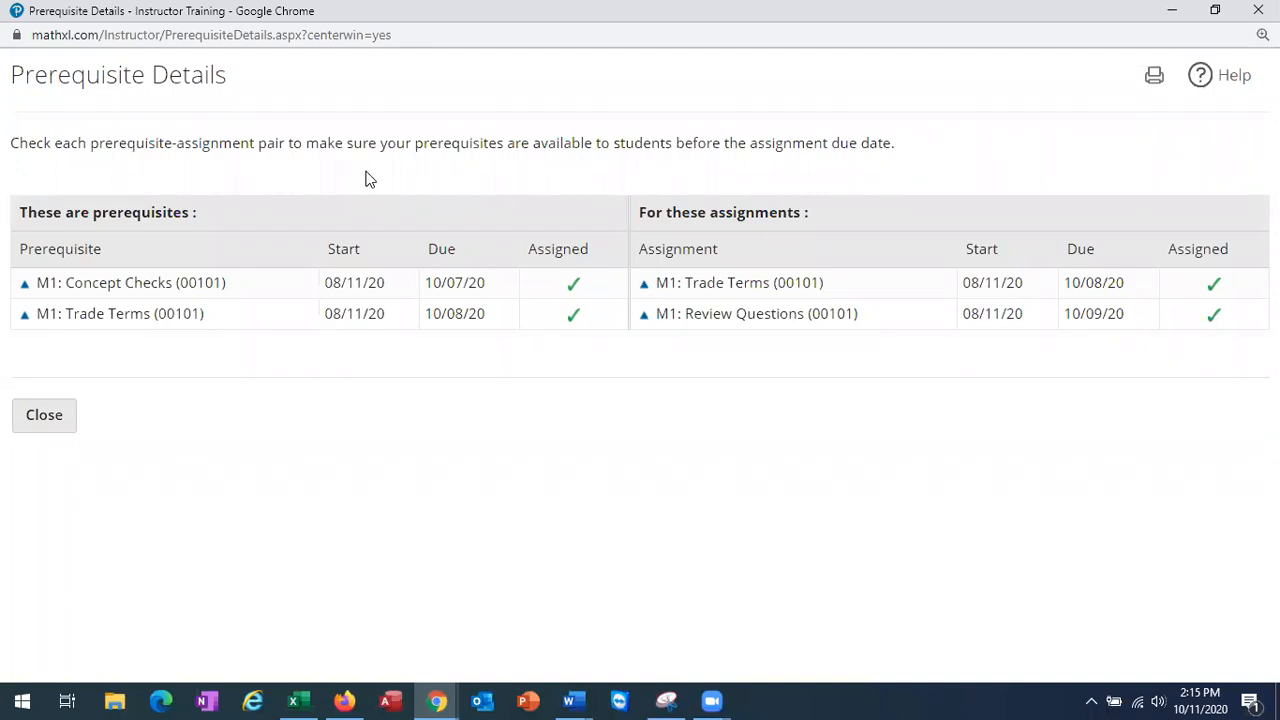
{"action": "mouse_move", "coordinate": [44, 414]}
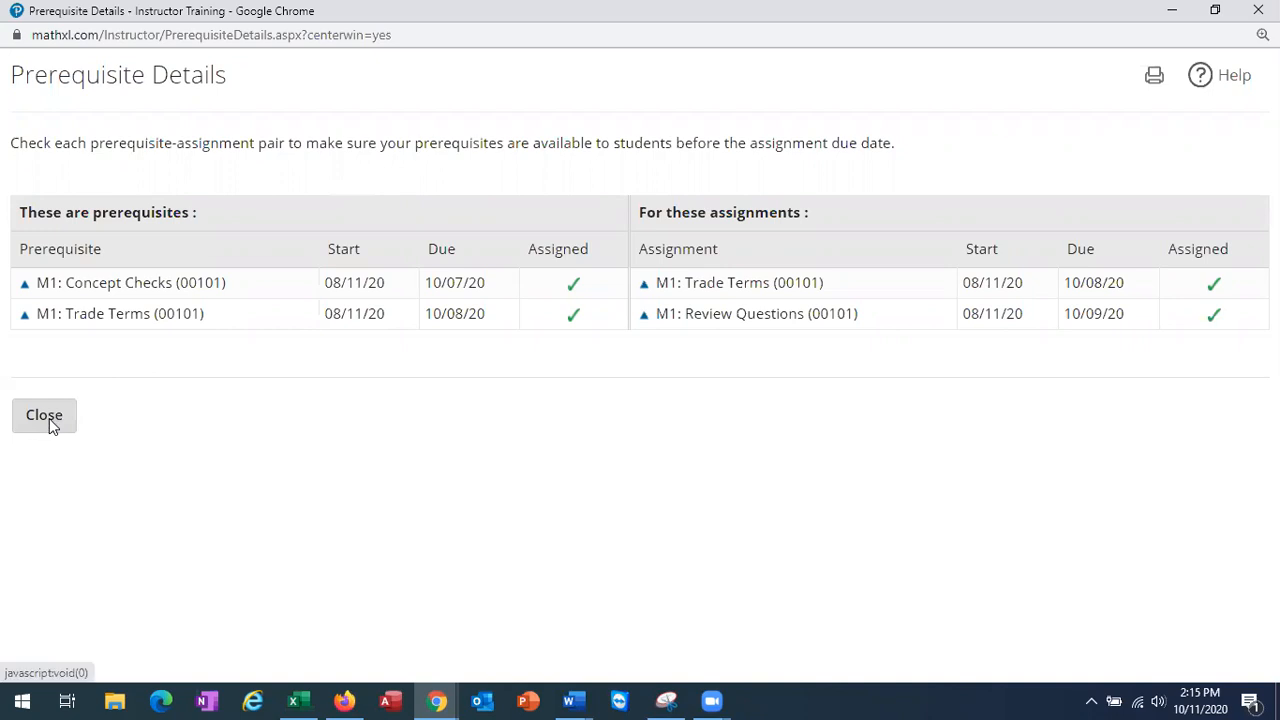
{"action": "left_click", "coordinate": [44, 414]}
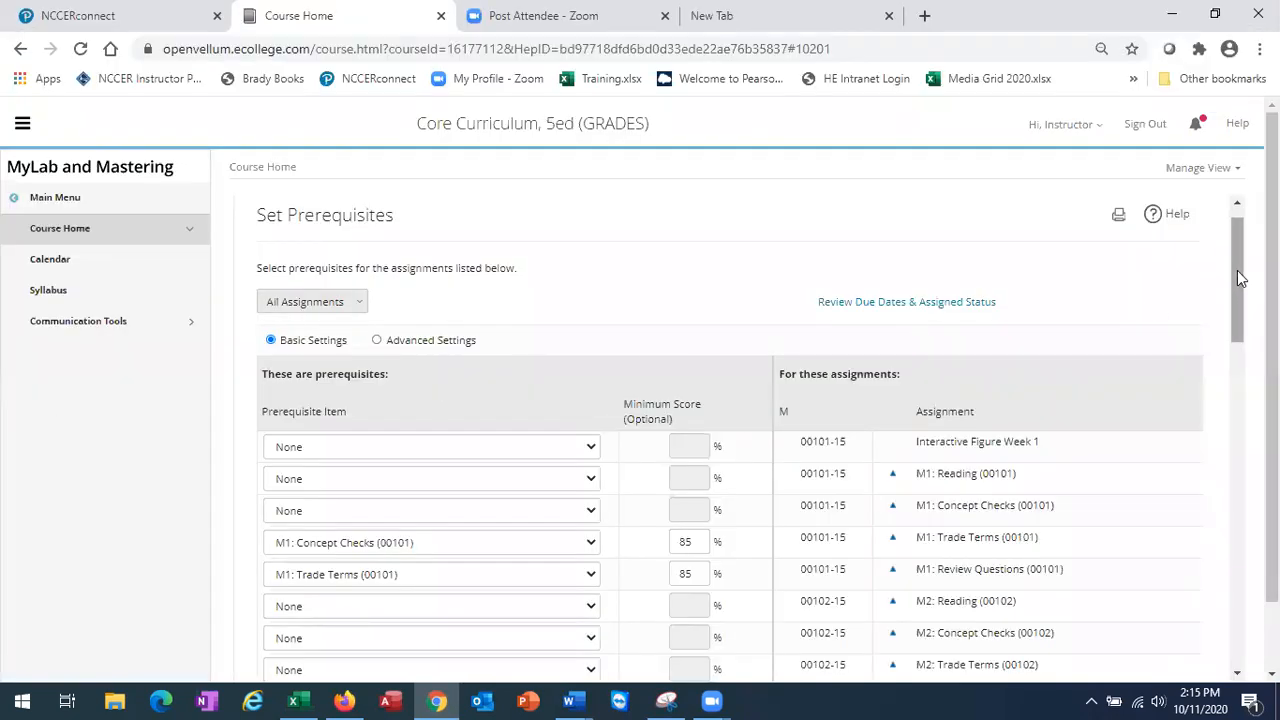
Scroll to the end of the prerequisites list, past Pop Quiz Week 2.
{"action": "scroll", "scroll_direction": "down", "scroll_amount": 3}
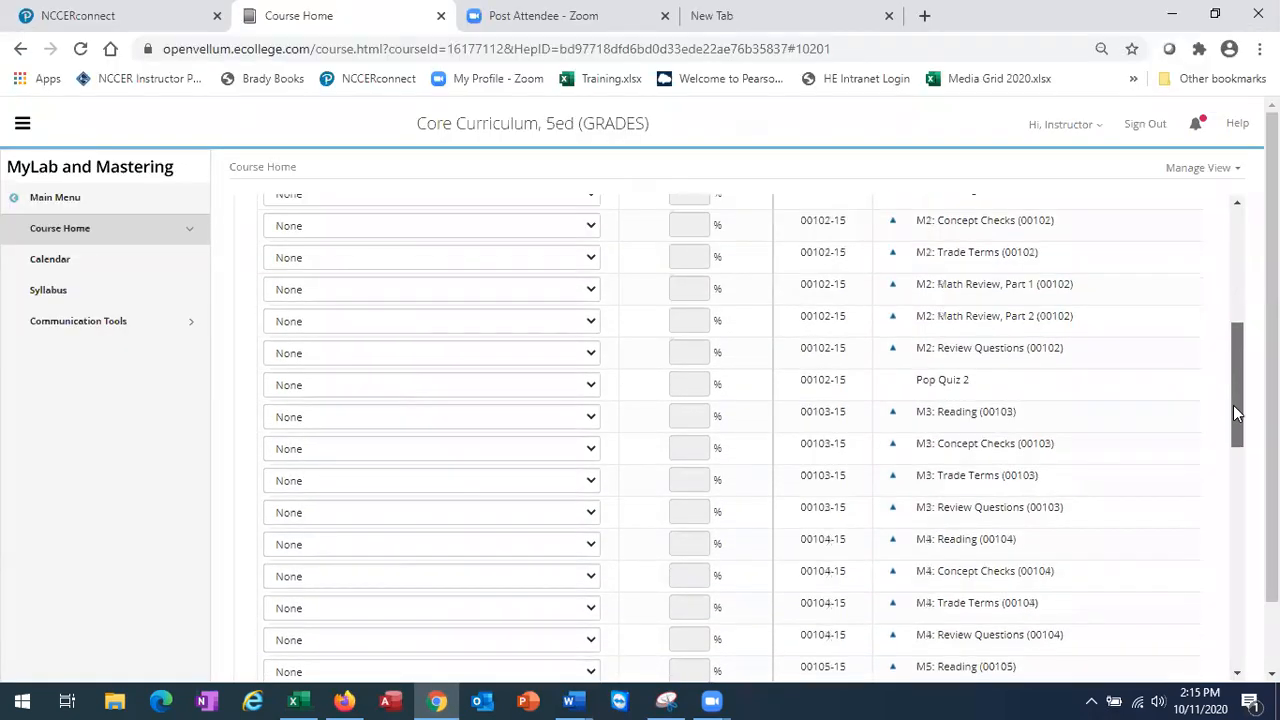
{"action": "scroll", "scroll_direction": "down", "scroll_amount": 3}
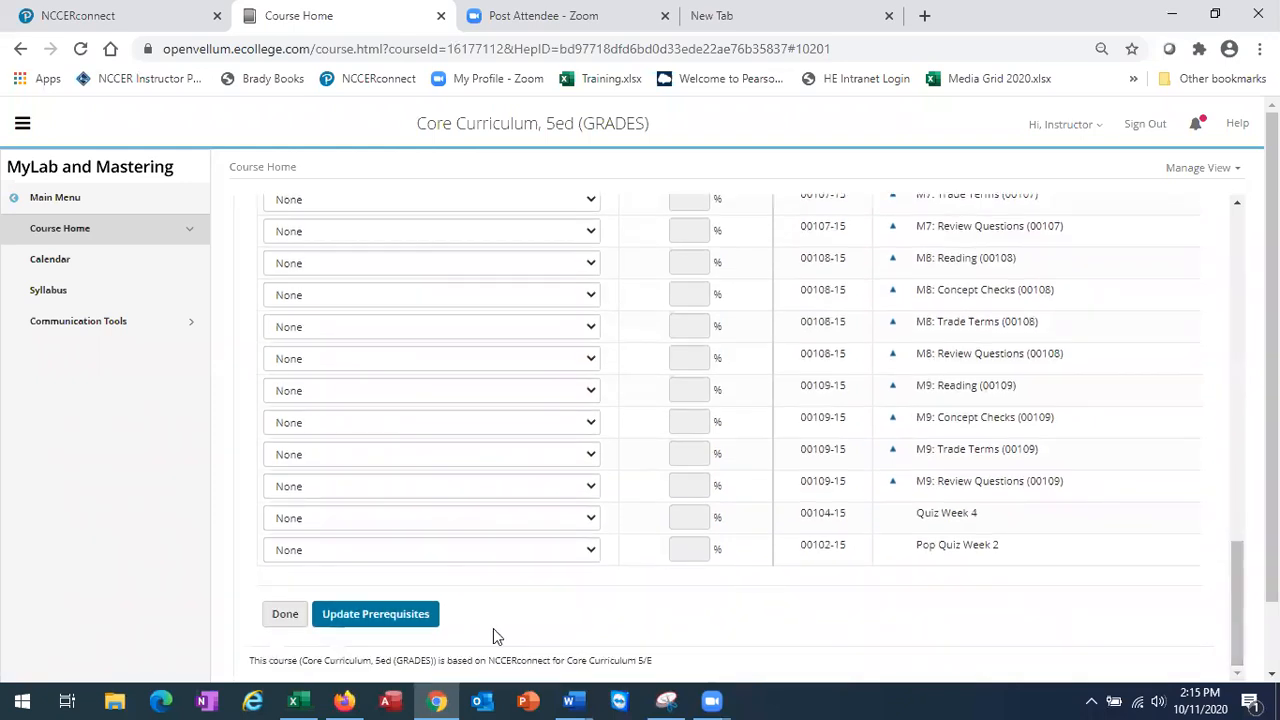
{"action": "mouse_move", "coordinate": [375, 614]}
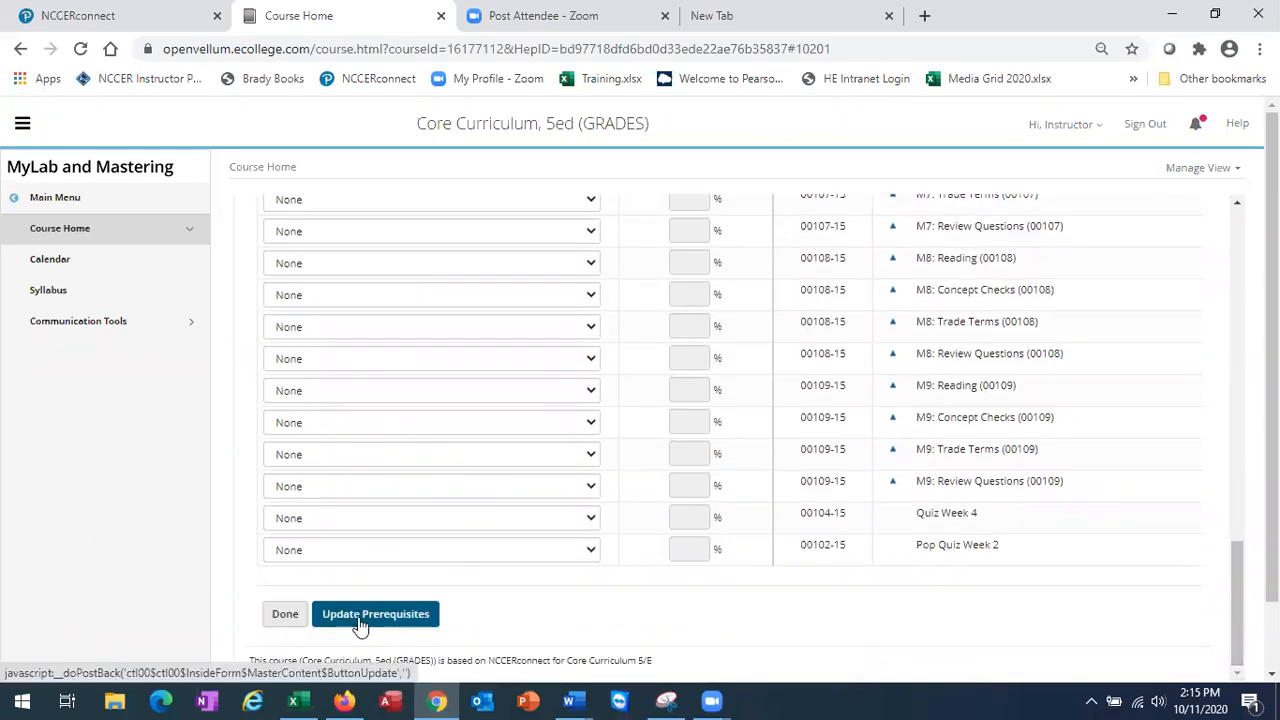